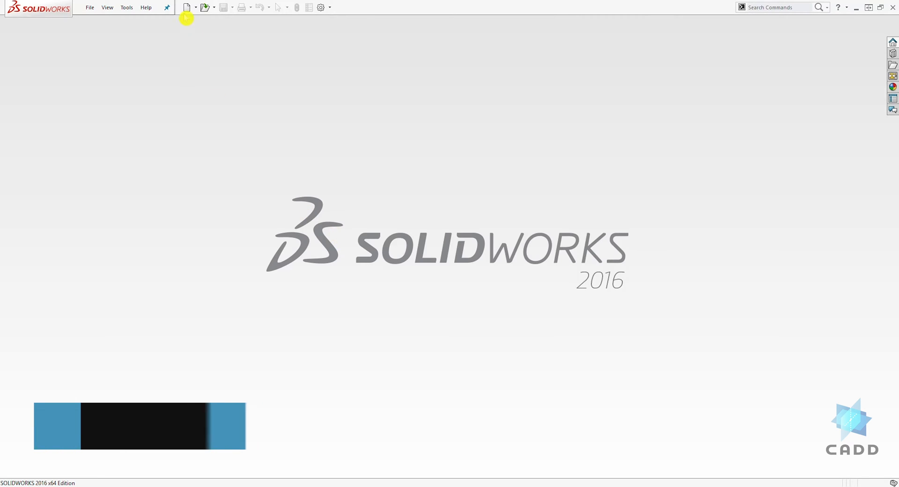
Create a new blank Part document from the New SOLIDWORKS Document dialog.
click(186, 7)
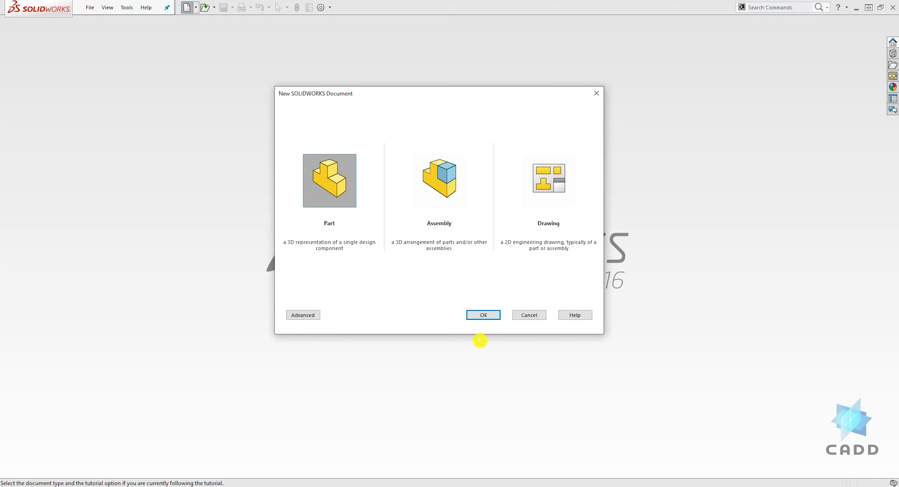
click(483, 315)
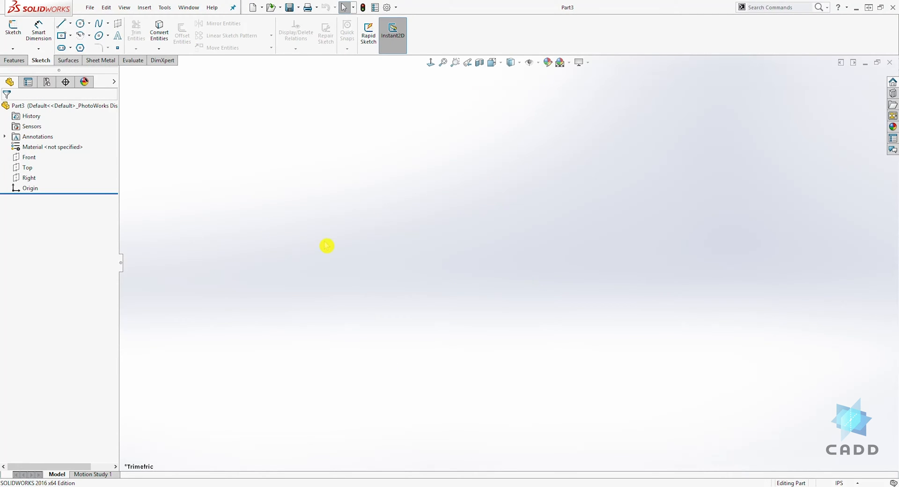
mouse_move(283, 185)
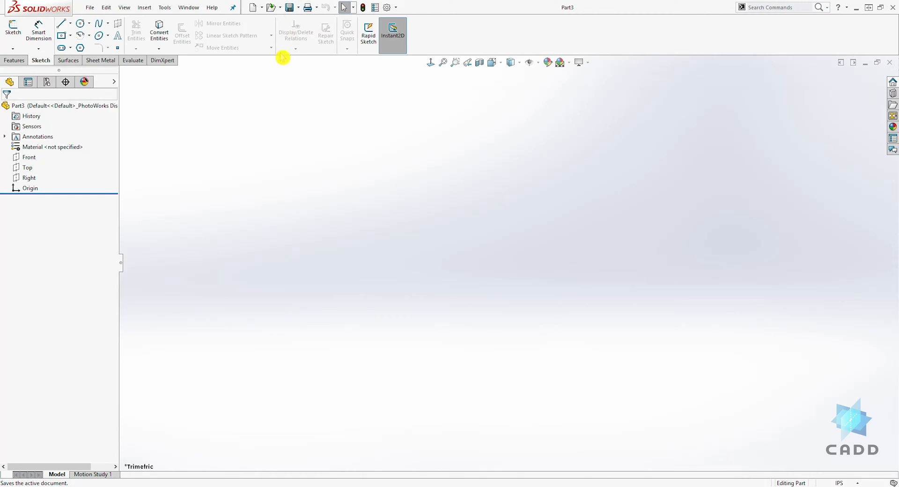
Save the empty part to the Desktop under the name 'test'.
click(288, 6)
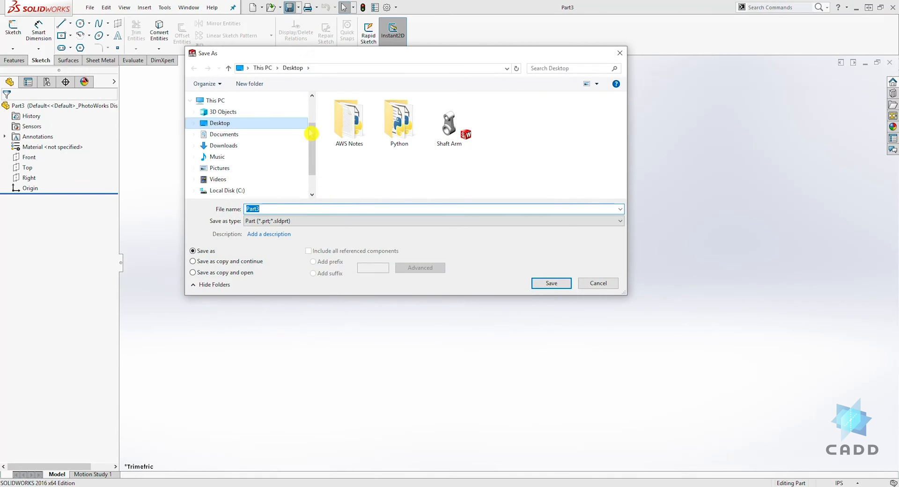
mouse_move(598, 139)
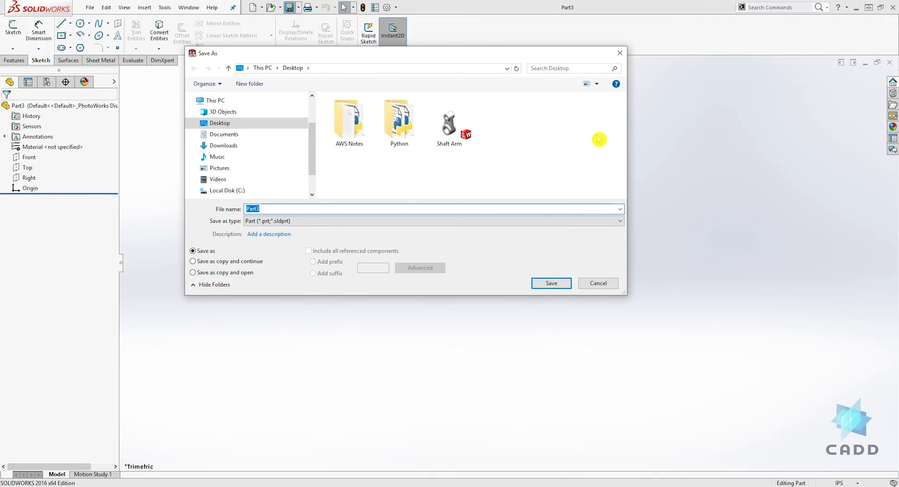
mouse_move(244, 68)
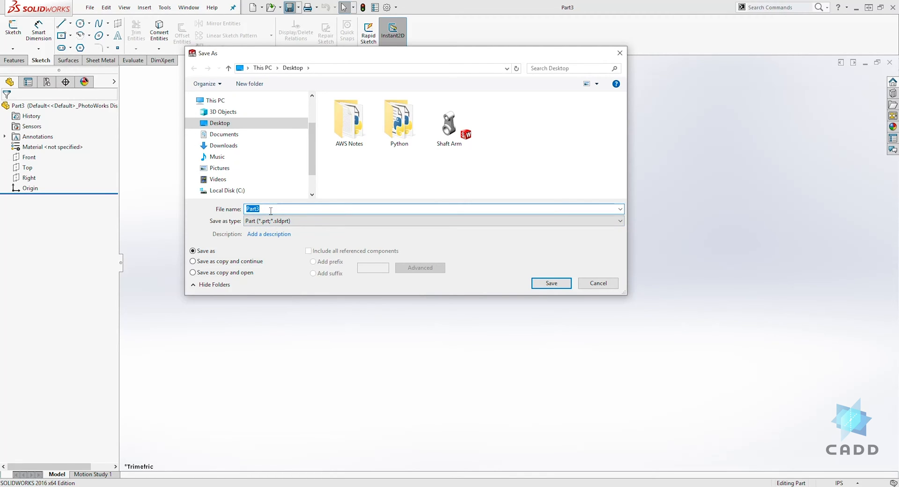
text(test)
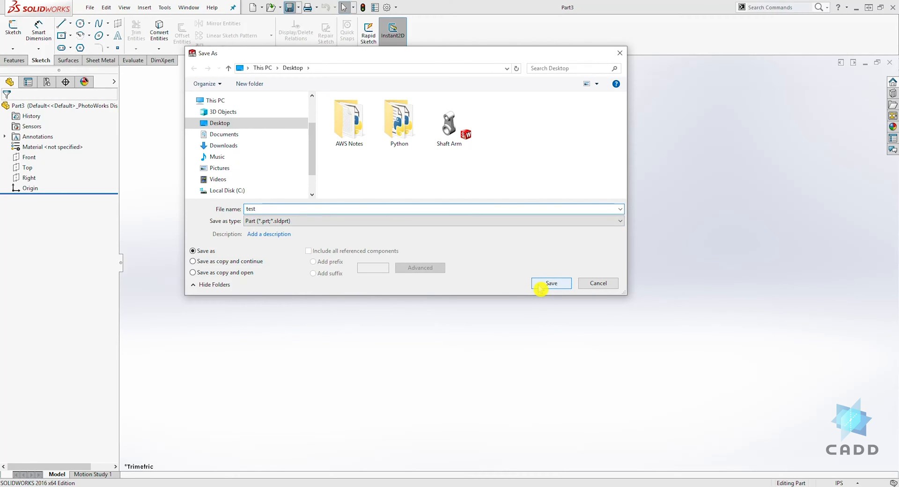
click(551, 283)
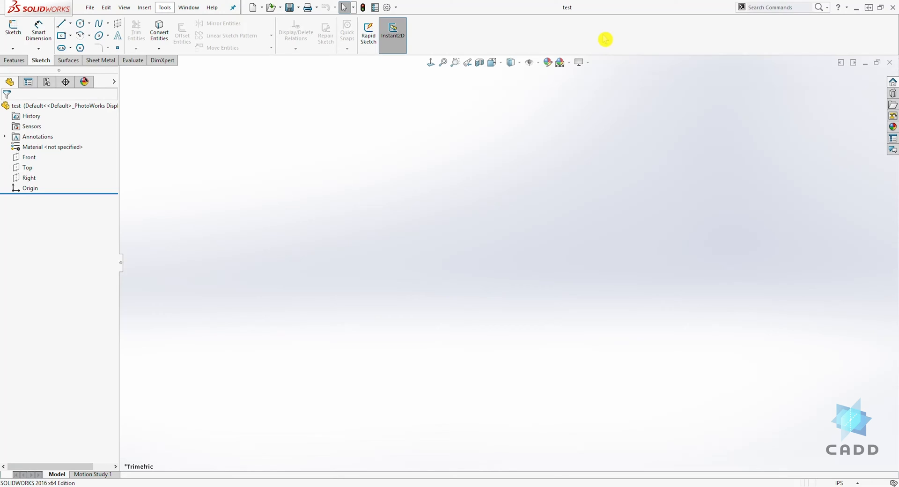
mouse_move(385, 366)
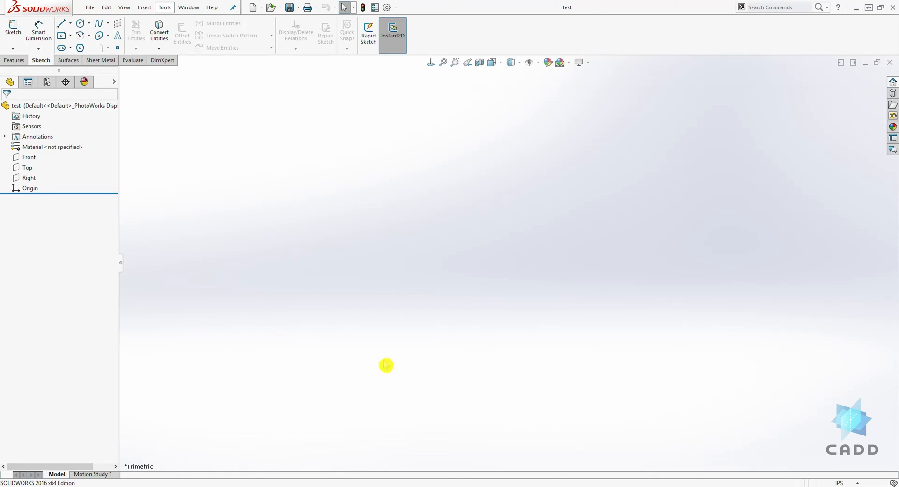
mouse_move(458, 326)
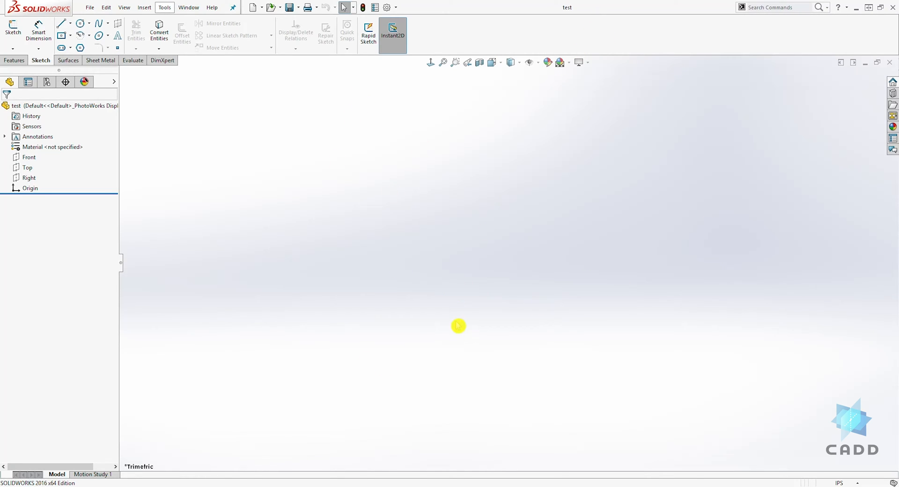
mouse_move(526, 223)
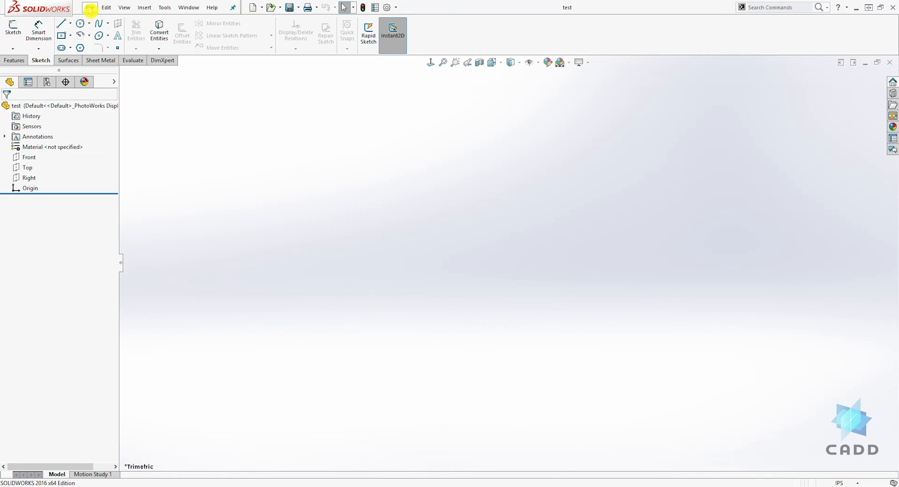
click(90, 6)
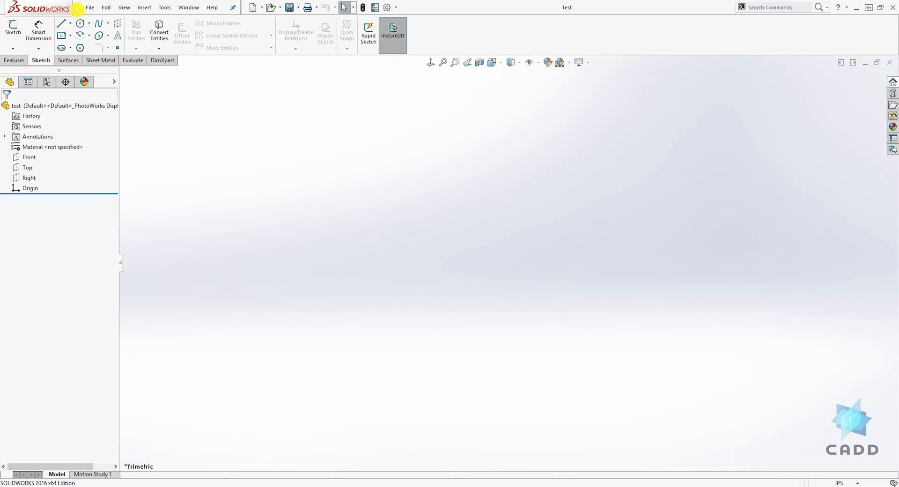
Save a copy as 'test2' on the Desktop using Save as copy and continue, keeping 'test' open.
click(90, 6)
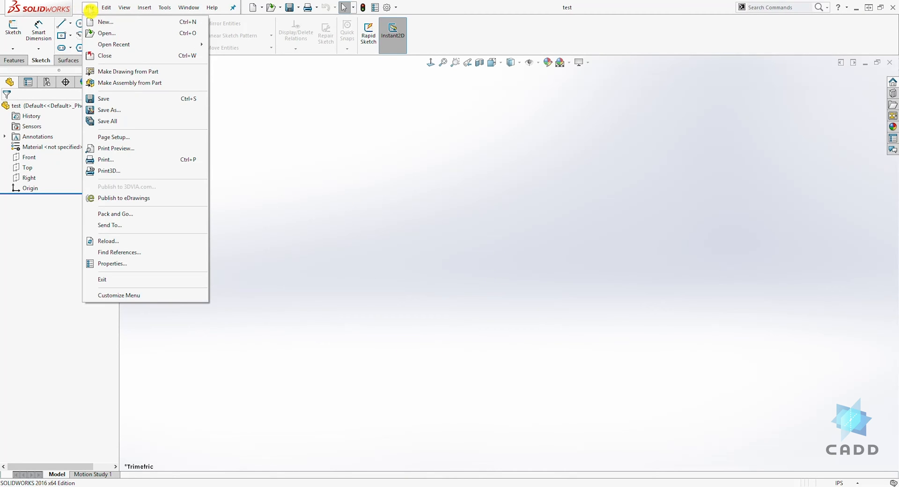
mouse_move(123, 93)
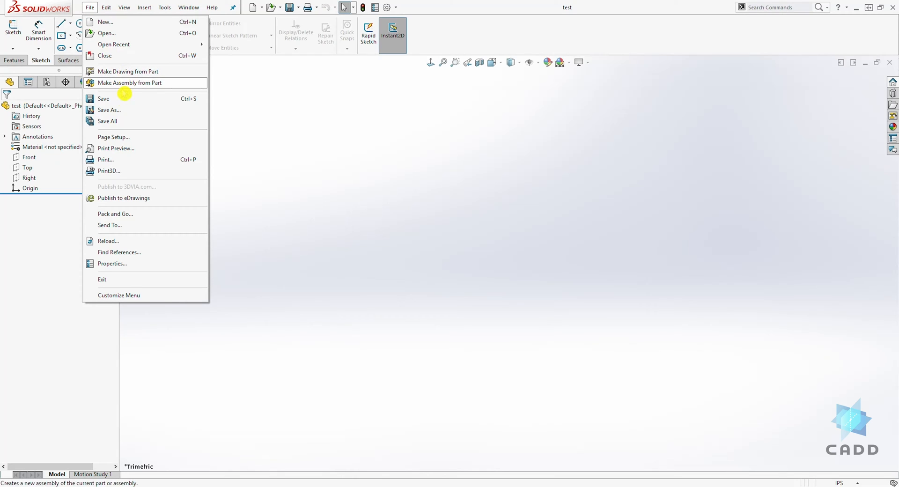
mouse_move(109, 109)
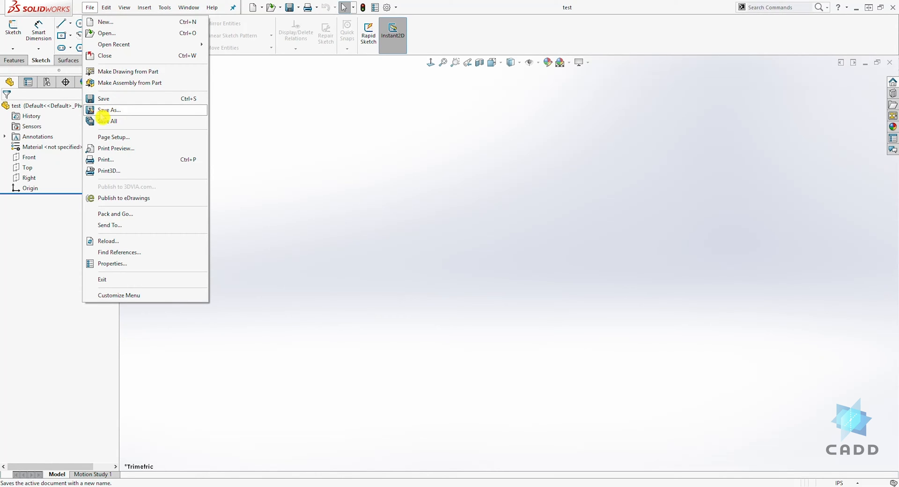
click(109, 110)
text(test2)
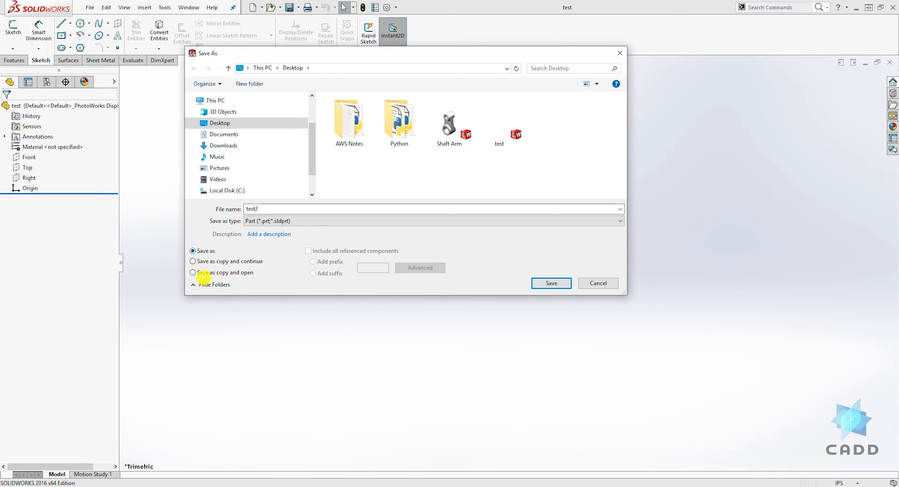
mouse_move(222, 271)
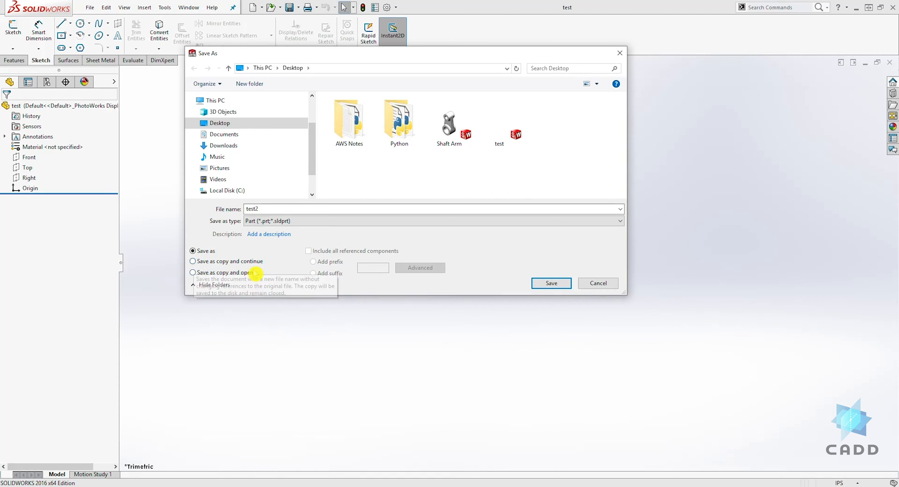
click(192, 261)
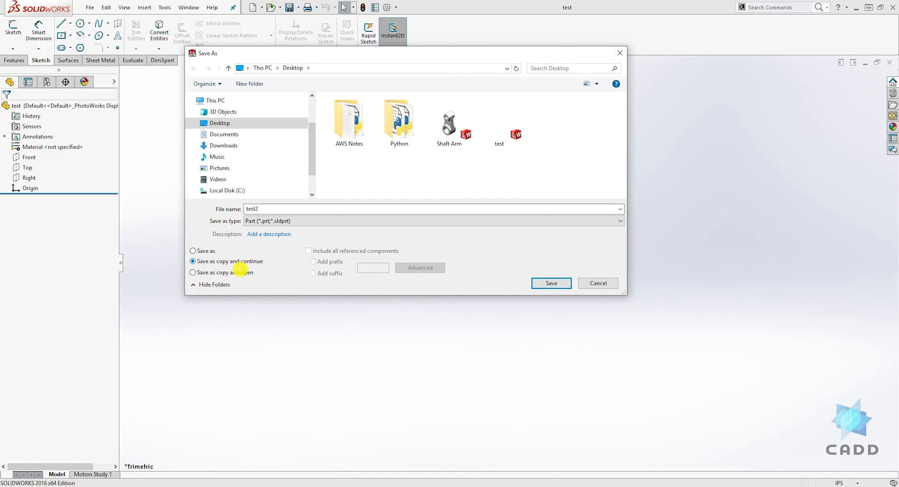
mouse_move(268, 221)
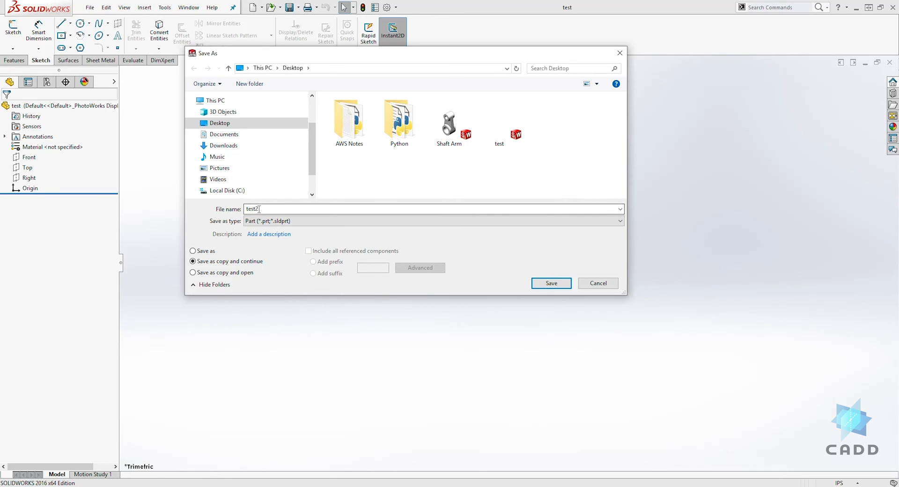
click(499, 121)
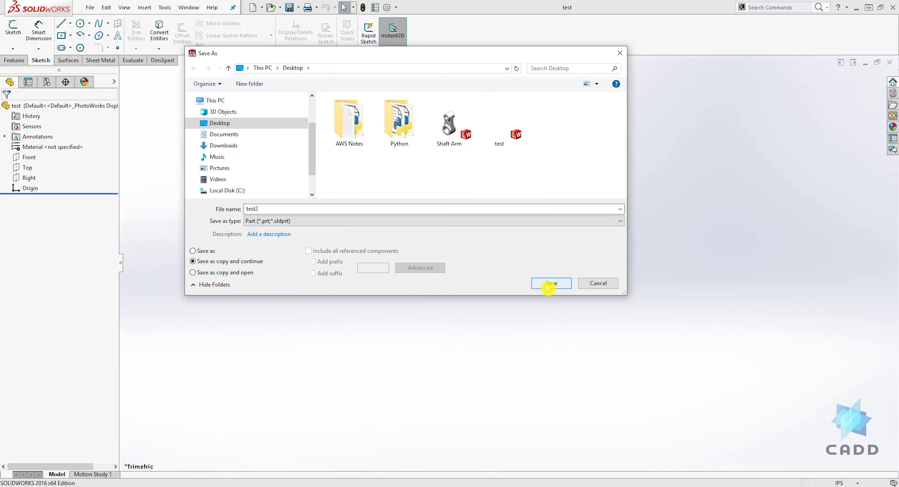
click(551, 283)
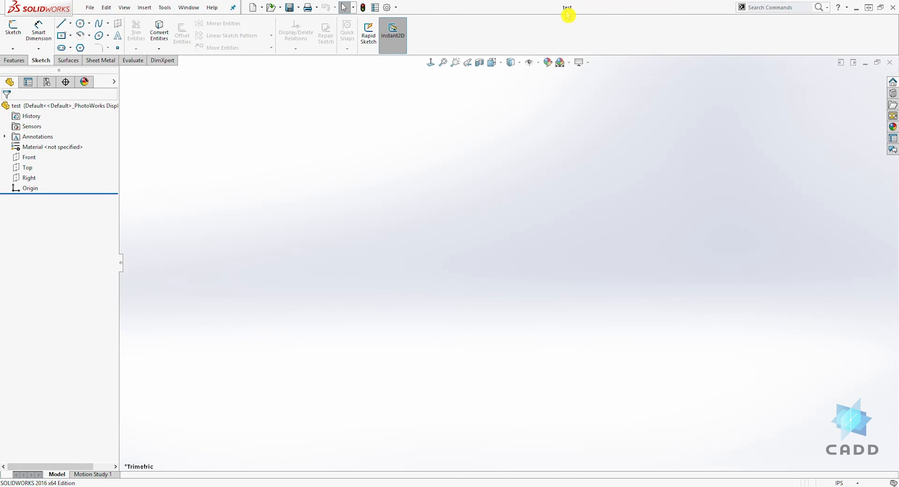
mouse_move(377, 252)
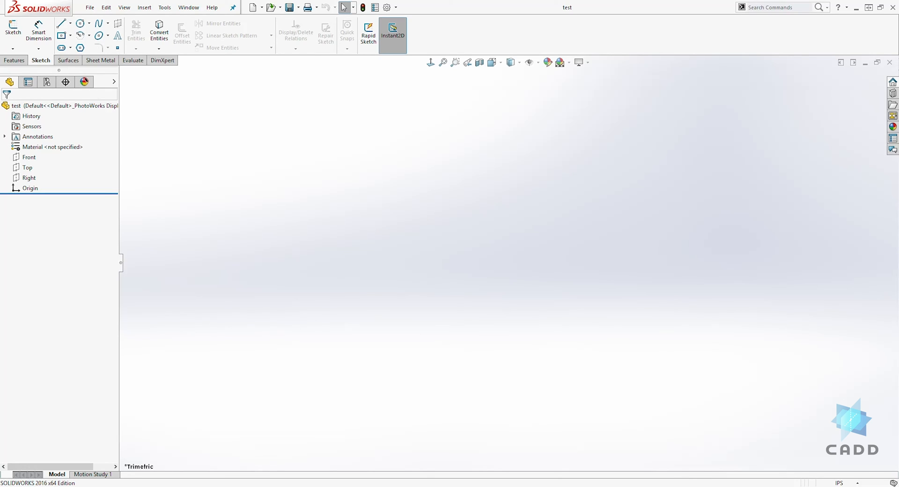
Save a copy as 'test3' on the Desktop using Save as copy and open, making test3 the open part.
click(90, 6)
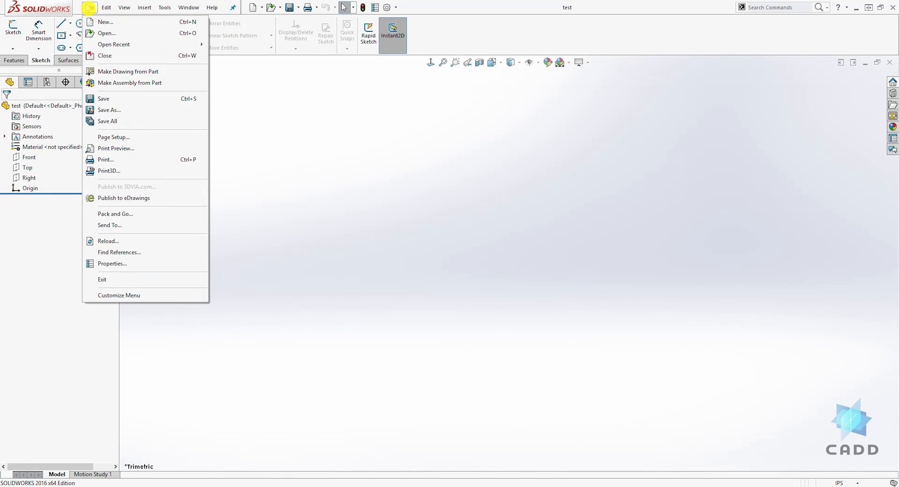
mouse_move(122, 133)
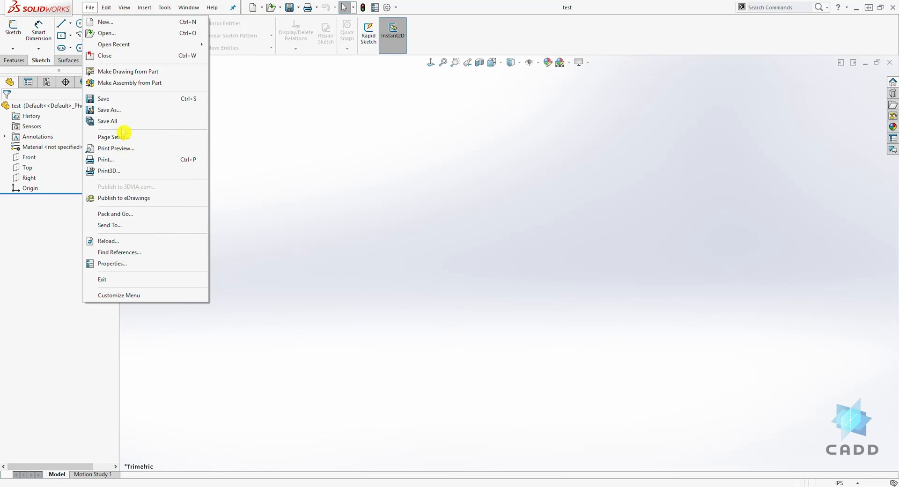
click(109, 109)
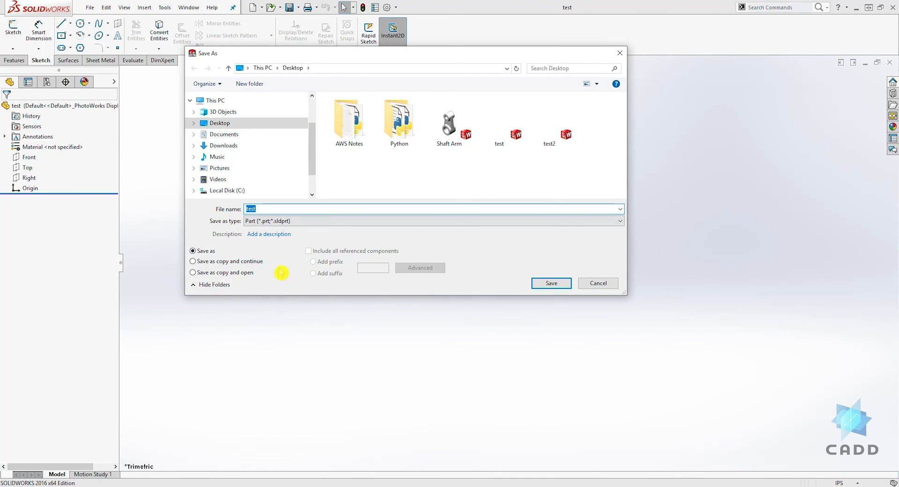
click(193, 272)
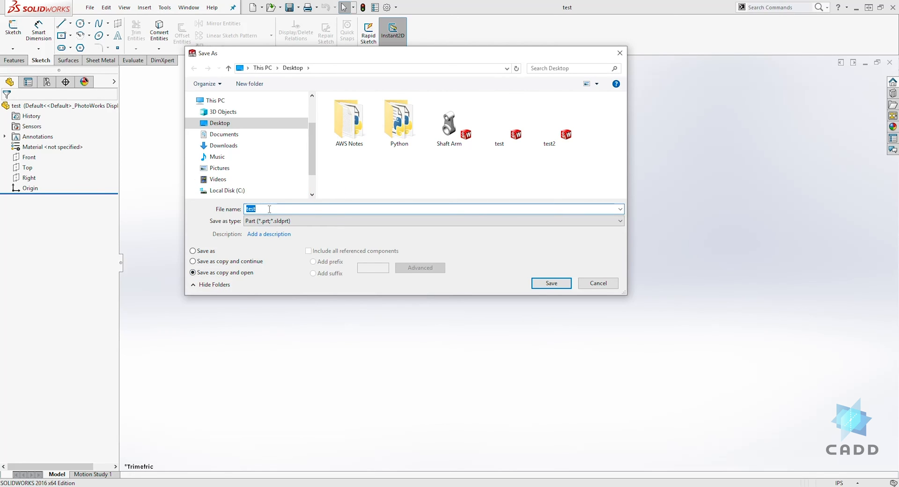
text(test3)
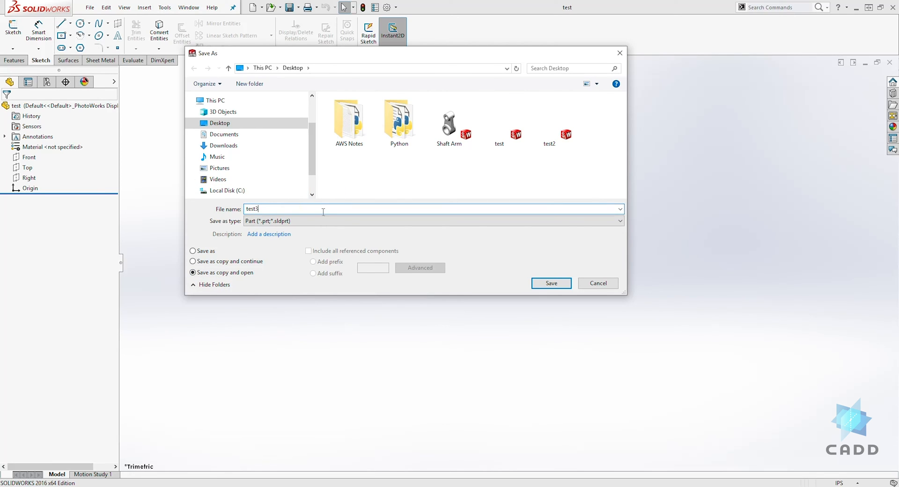
click(399, 118)
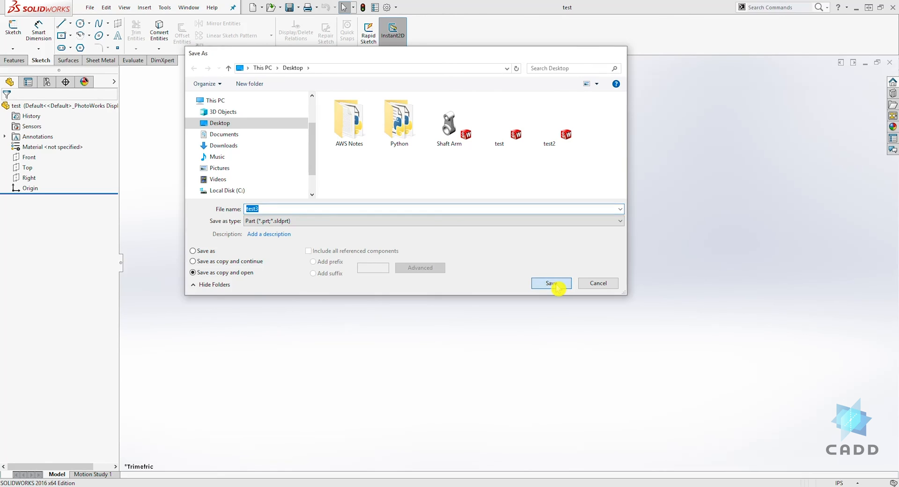
click(550, 282)
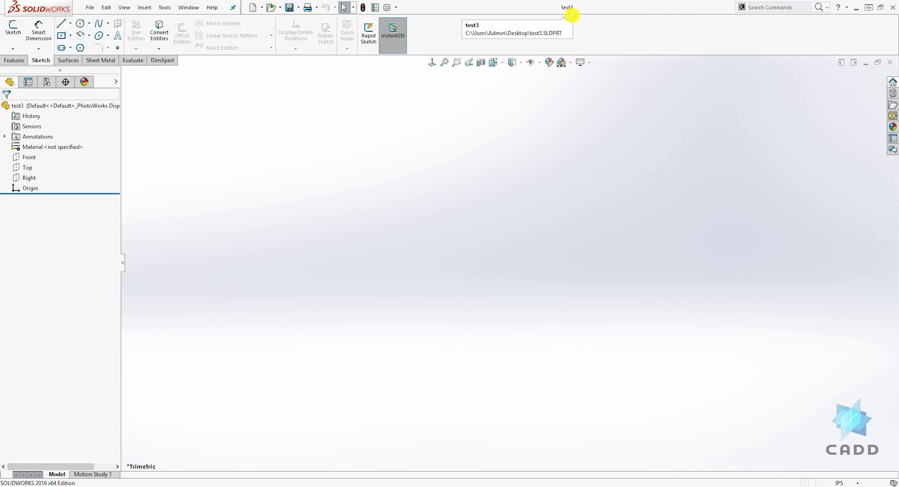
mouse_move(535, 353)
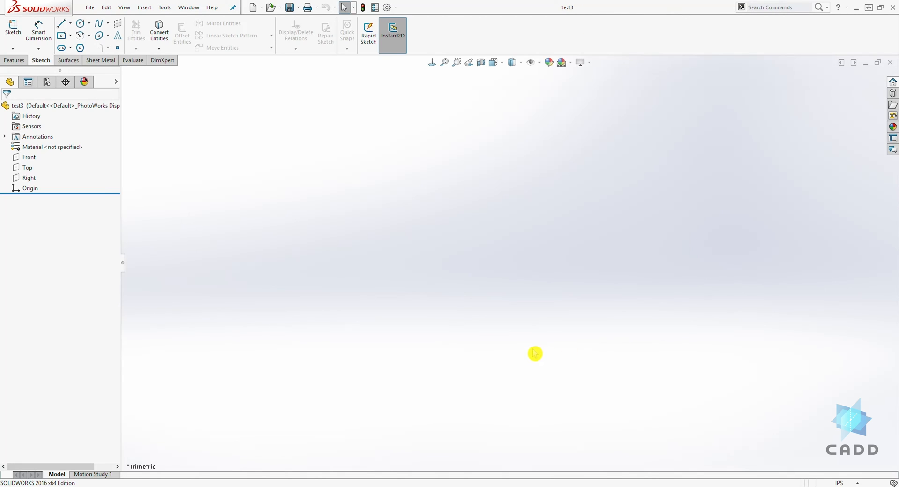
mouse_move(536, 355)
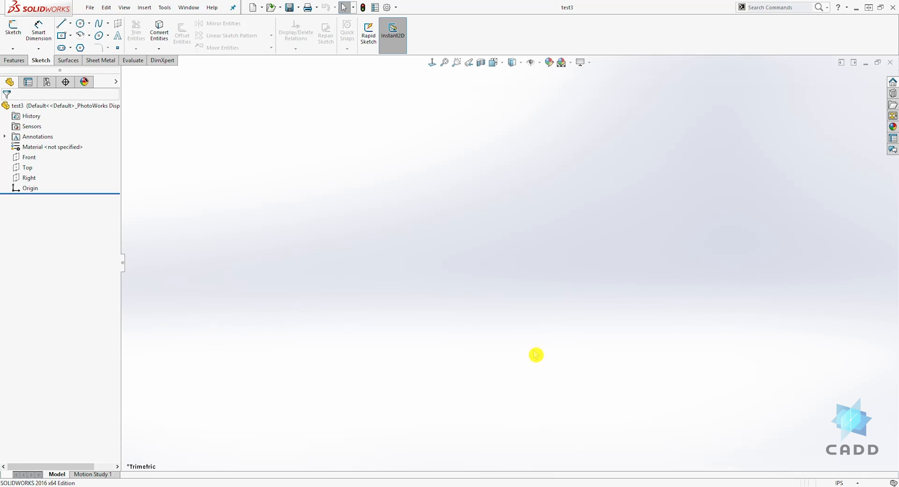
mouse_move(533, 357)
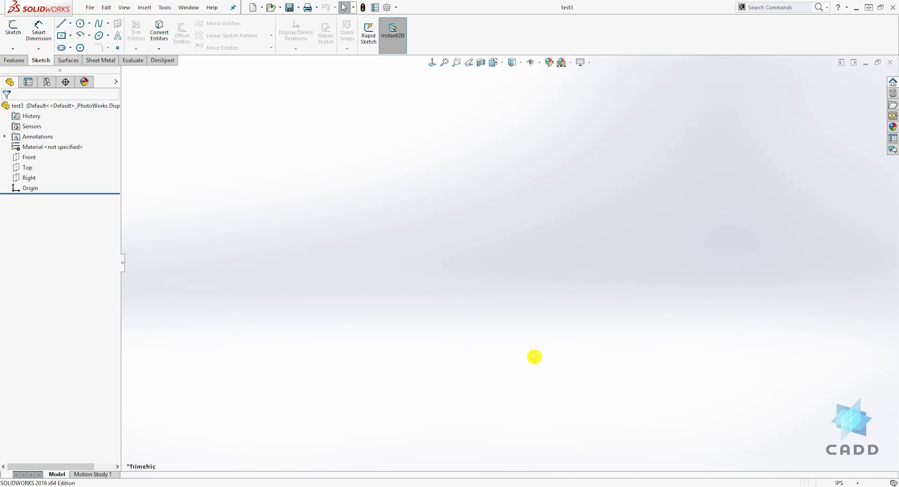
mouse_move(531, 354)
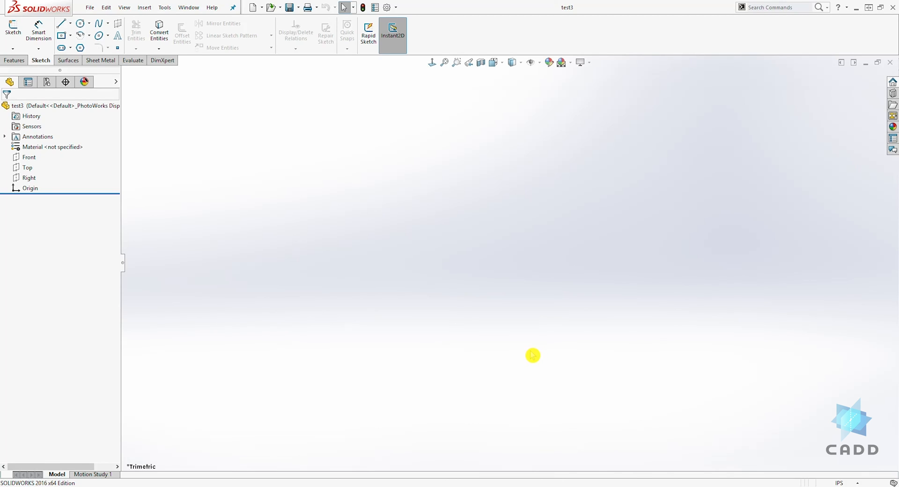
mouse_move(529, 358)
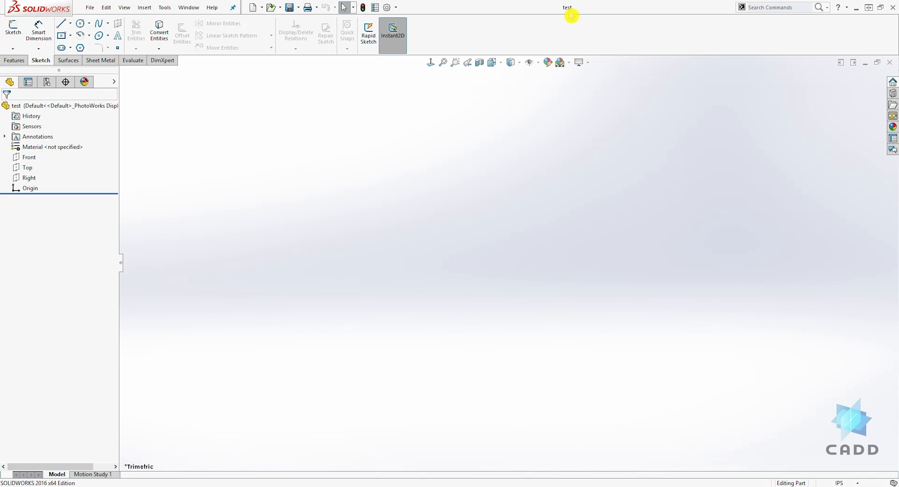
mouse_move(766, 332)
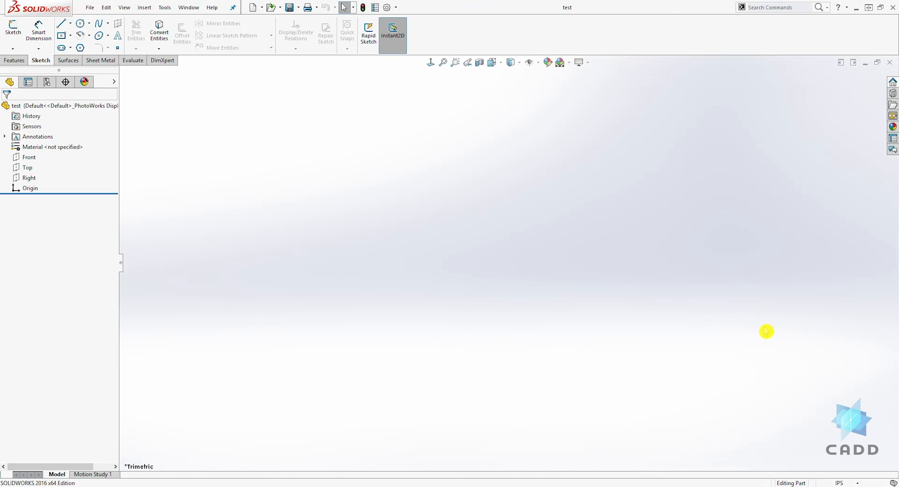
mouse_move(514, 283)
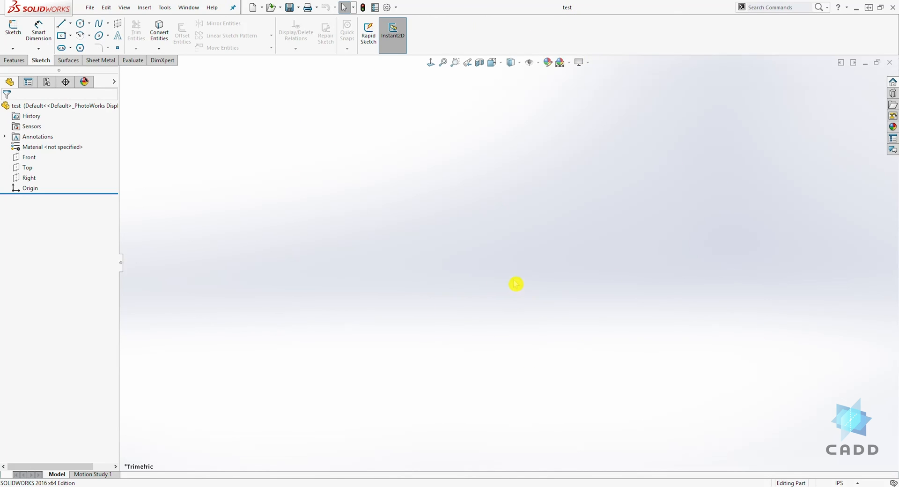
mouse_move(519, 294)
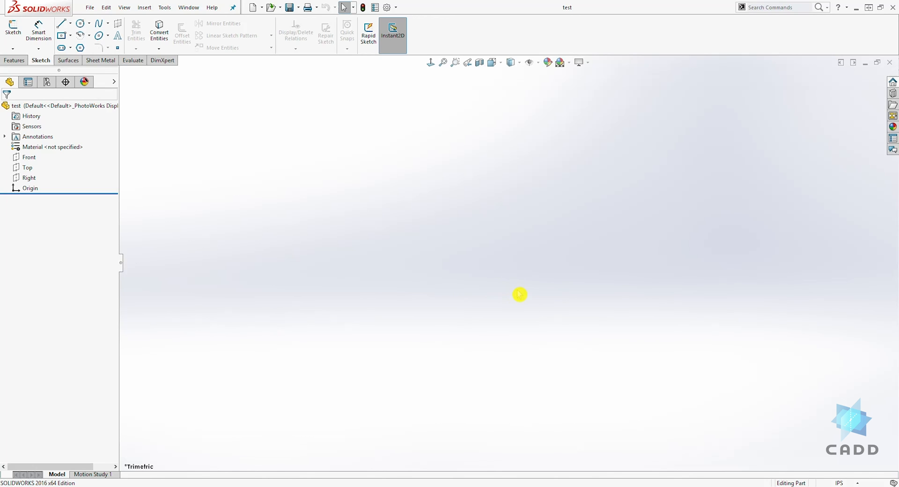